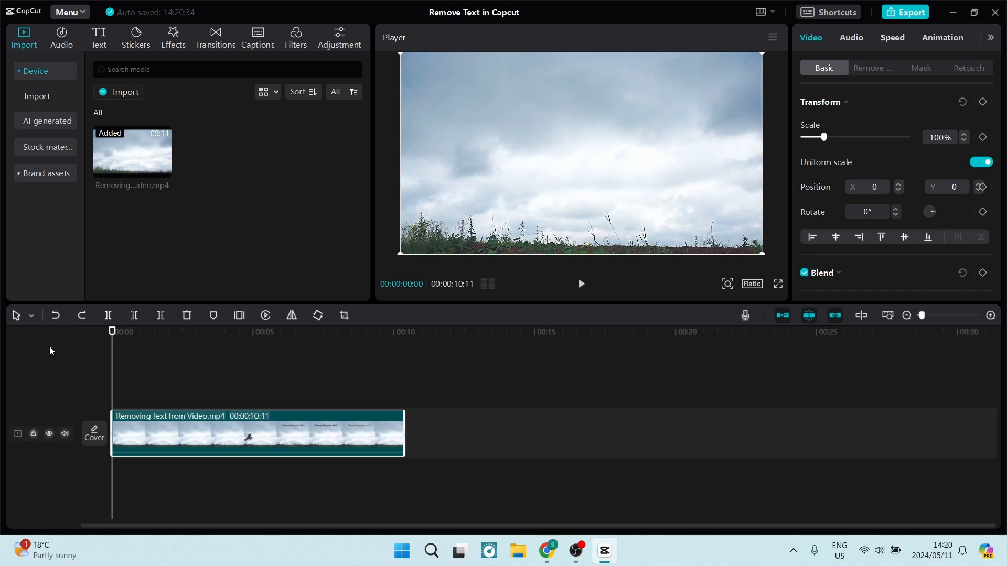
mouse_move(198, 380)
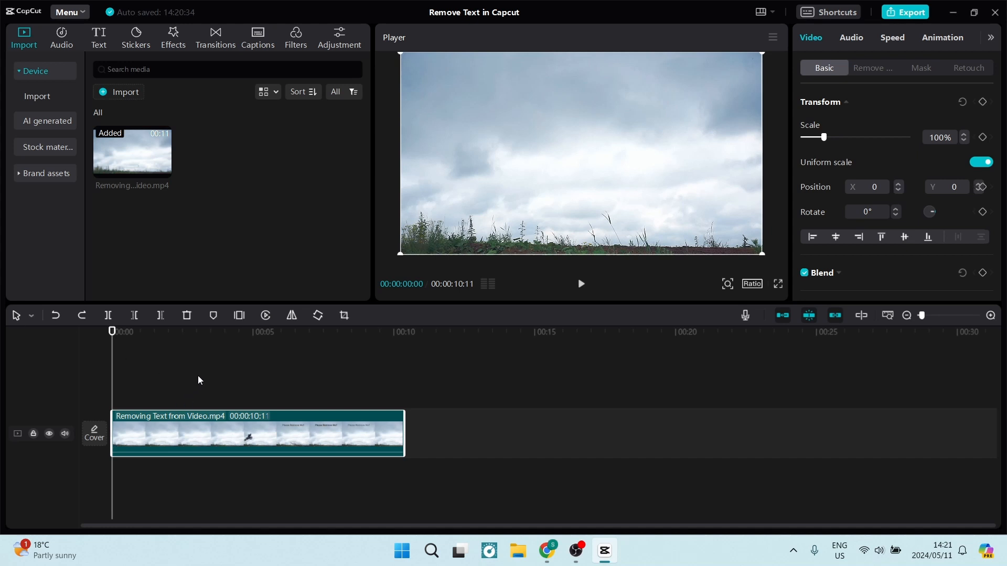
mouse_move(220, 383)
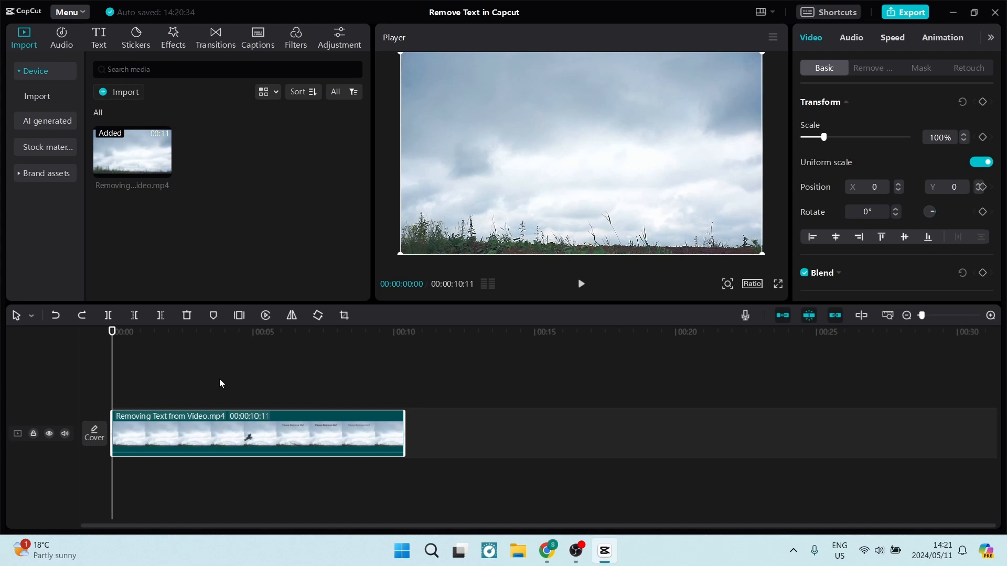
Play the video and pause near where the 'Please Remove Me!' caption appears.
click(579, 283)
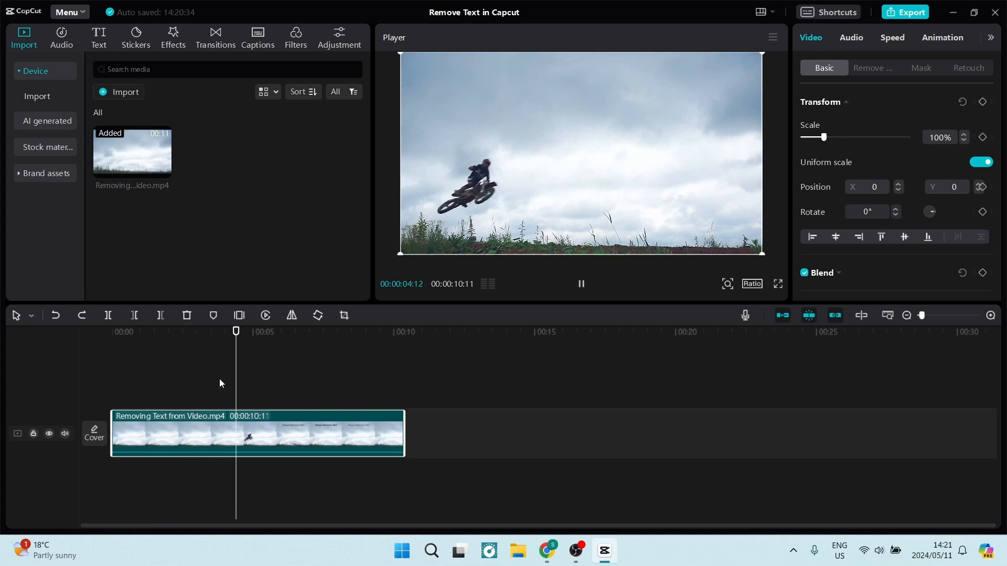
click(580, 284)
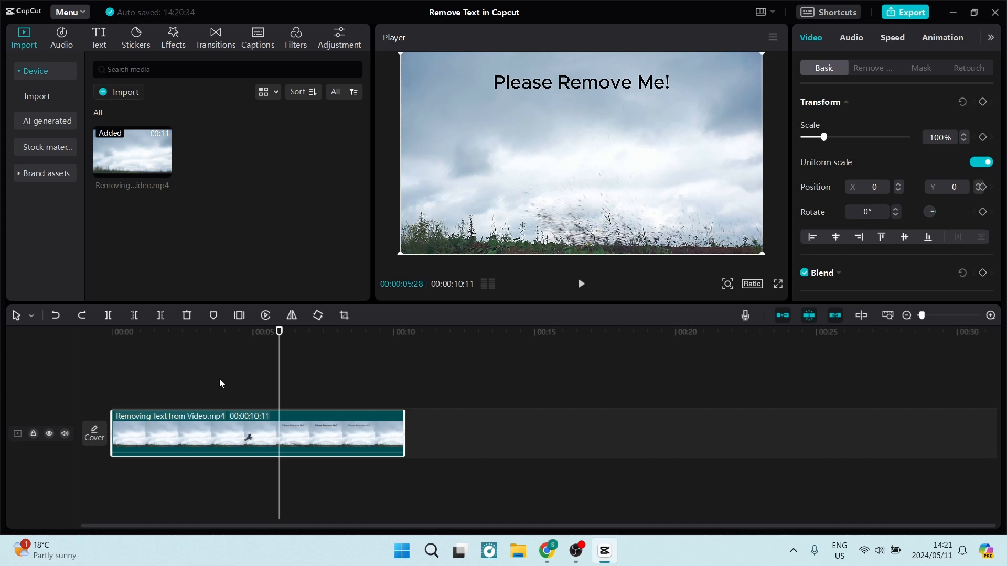
mouse_move(268, 364)
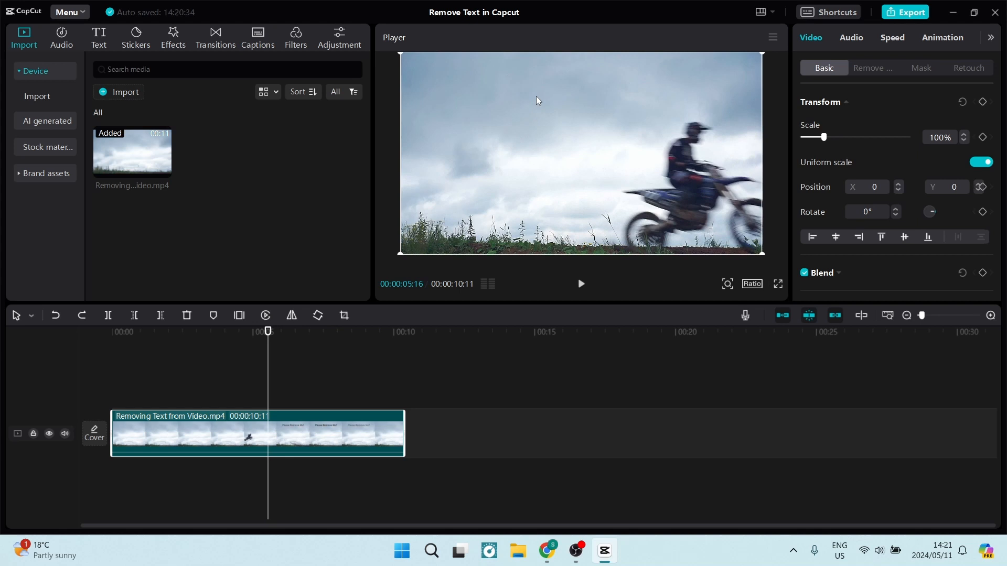
mouse_move(493, 109)
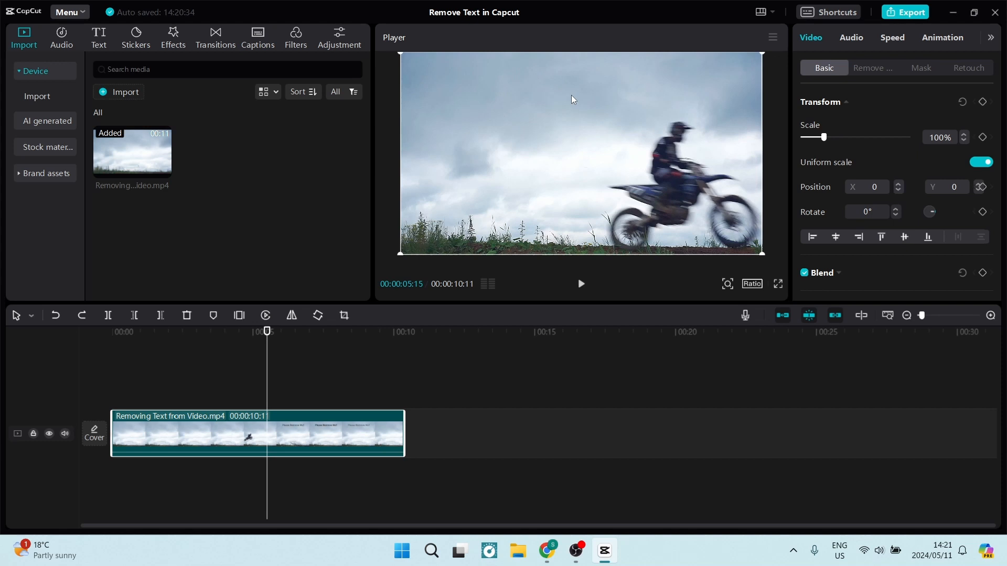
Split the clip at 00:00:05:15 and play on until the caption disappears.
click(107, 315)
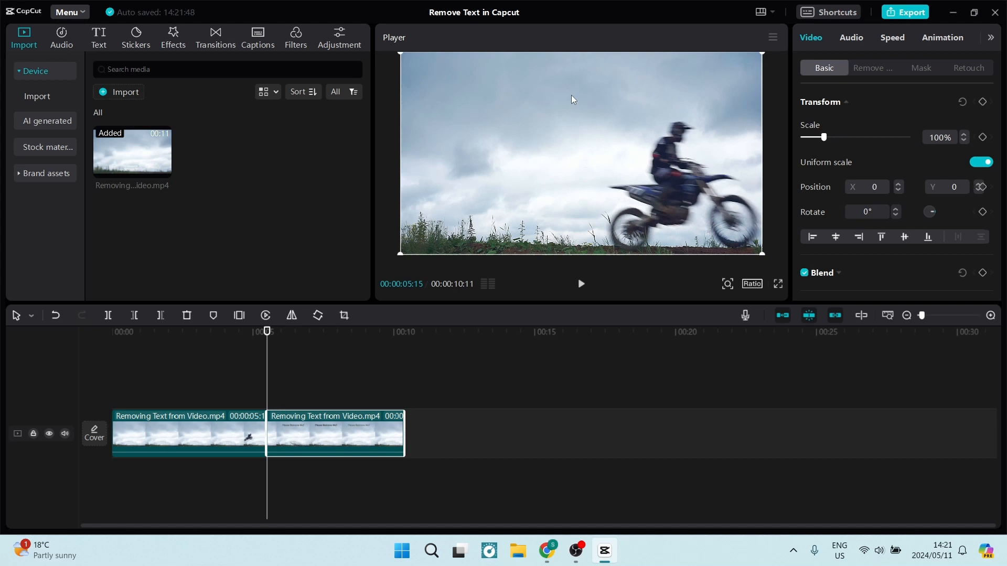
click(580, 284)
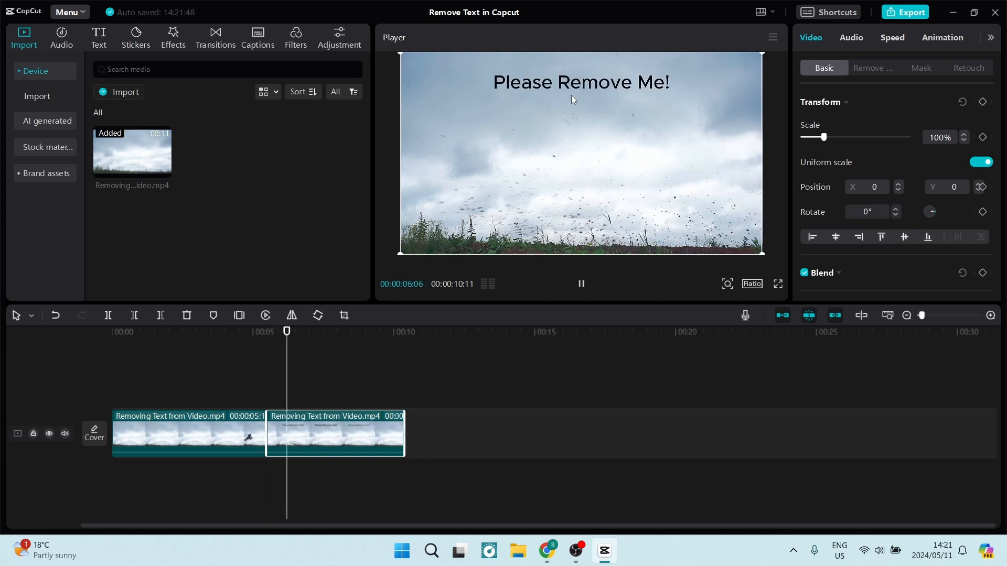
click(580, 283)
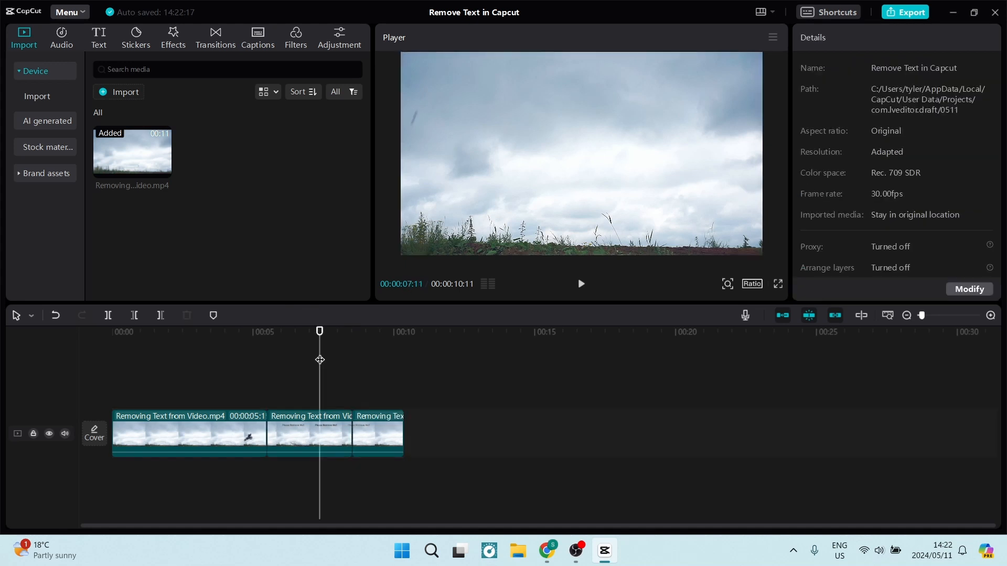
Select the middle clip containing the 'Please Remove Me!' caption.
click(310, 434)
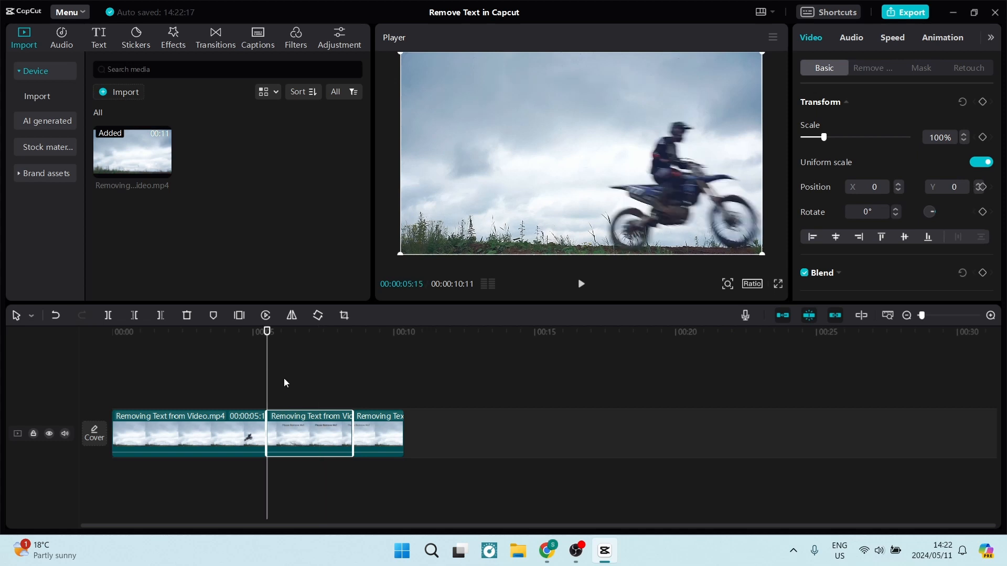
mouse_move(265, 343)
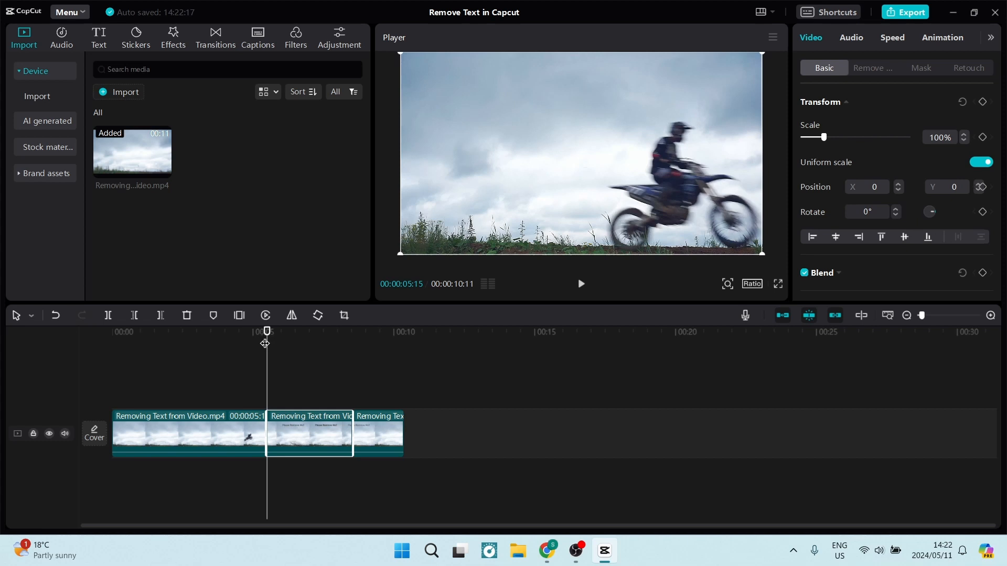
mouse_move(309, 475)
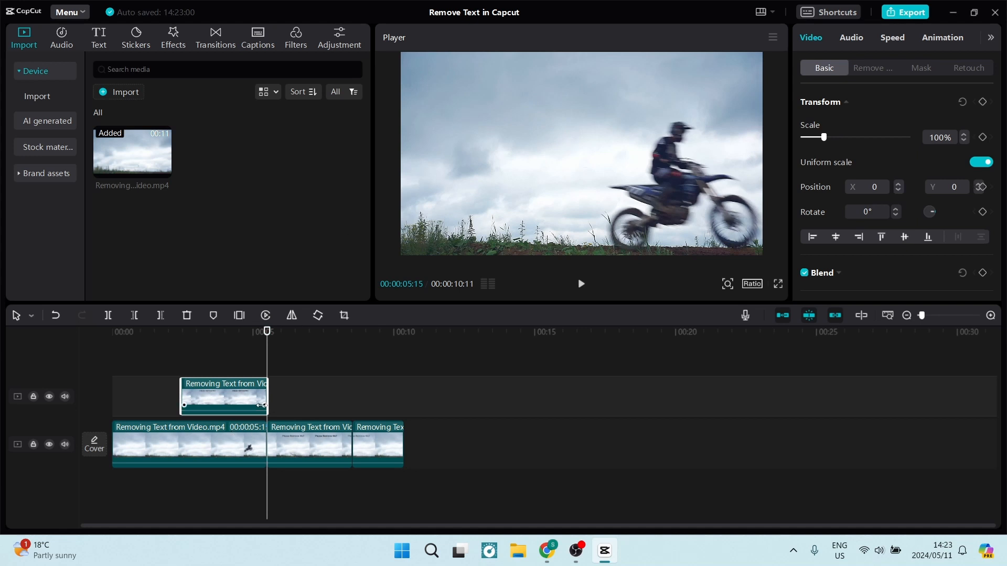
Split the first main clip where the overlay starts, then select the old overlay to delete.
click(187, 446)
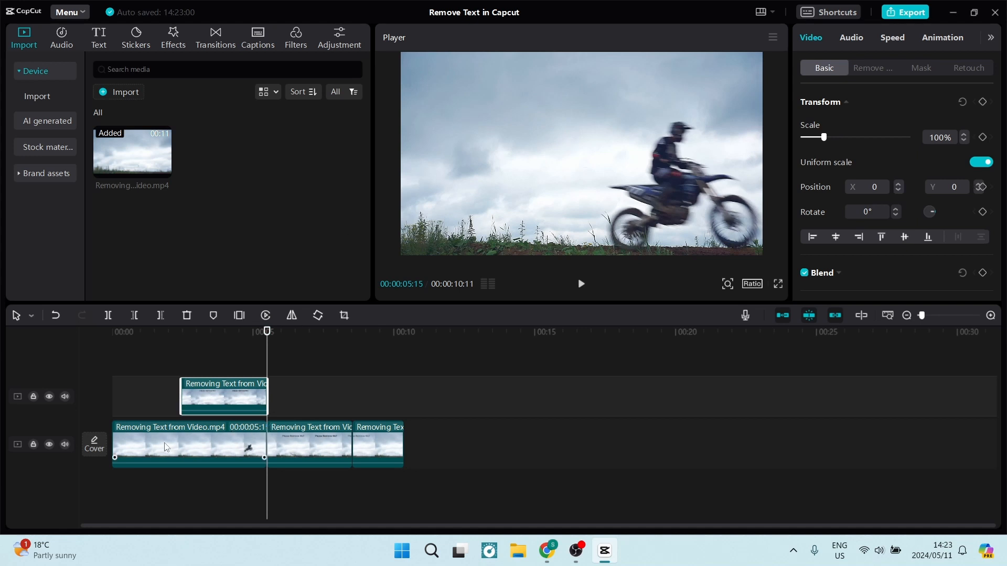
mouse_move(528, 57)
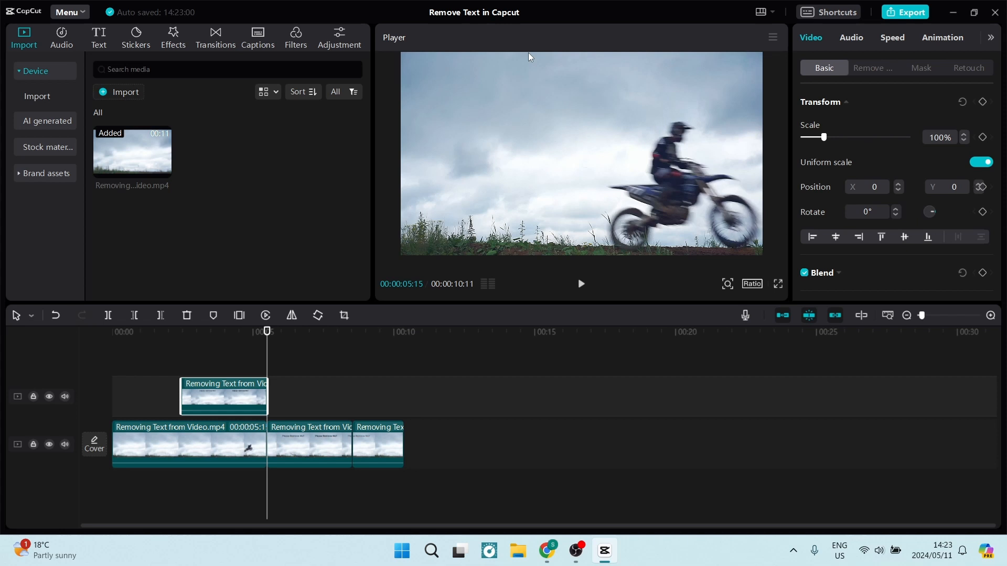
mouse_move(378, 240)
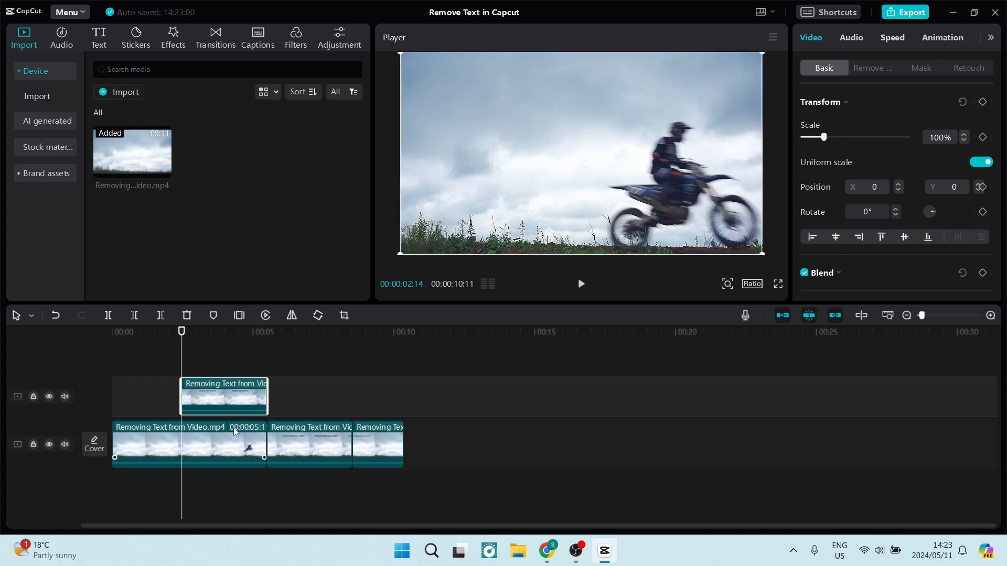
click(190, 444)
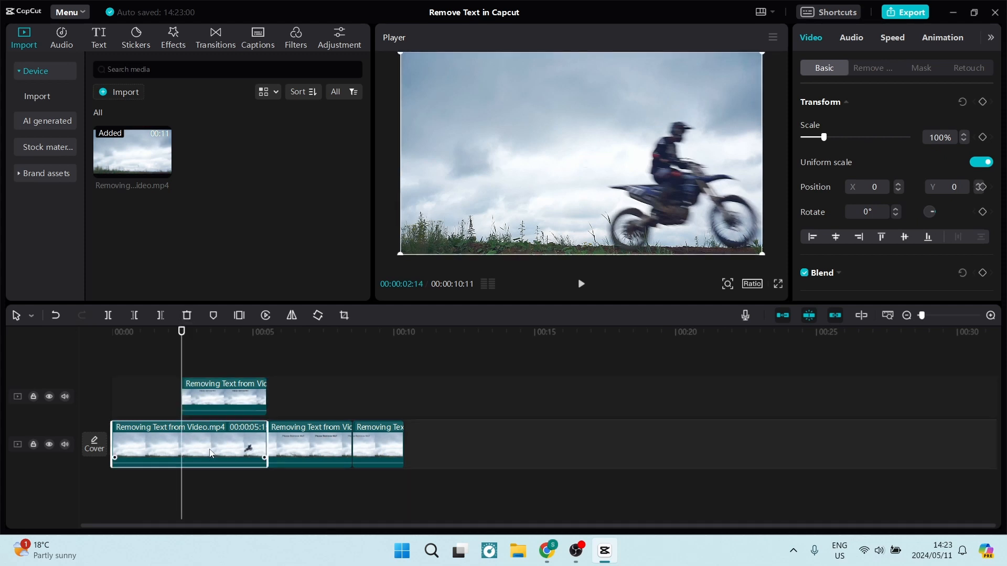
click(223, 444)
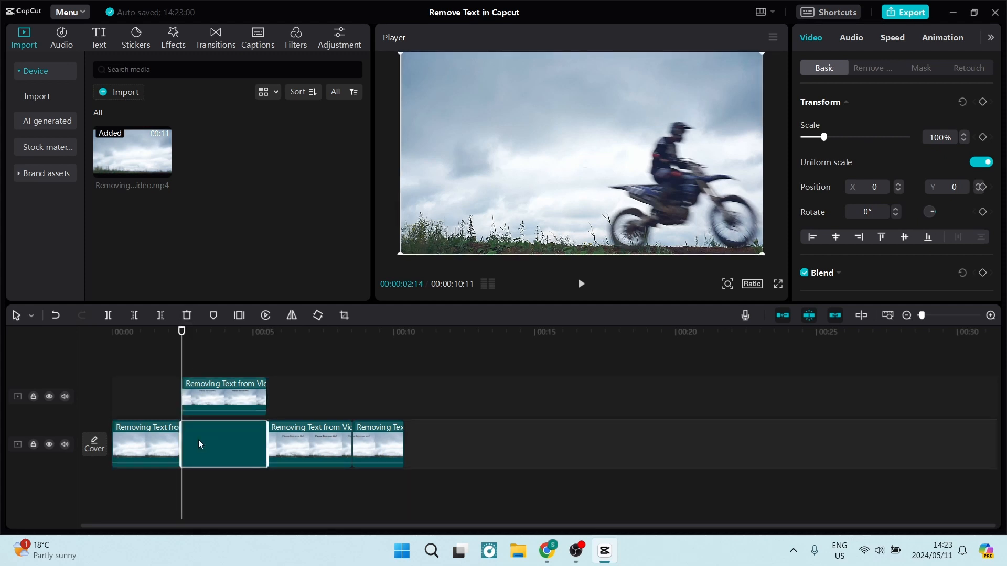
click(224, 445)
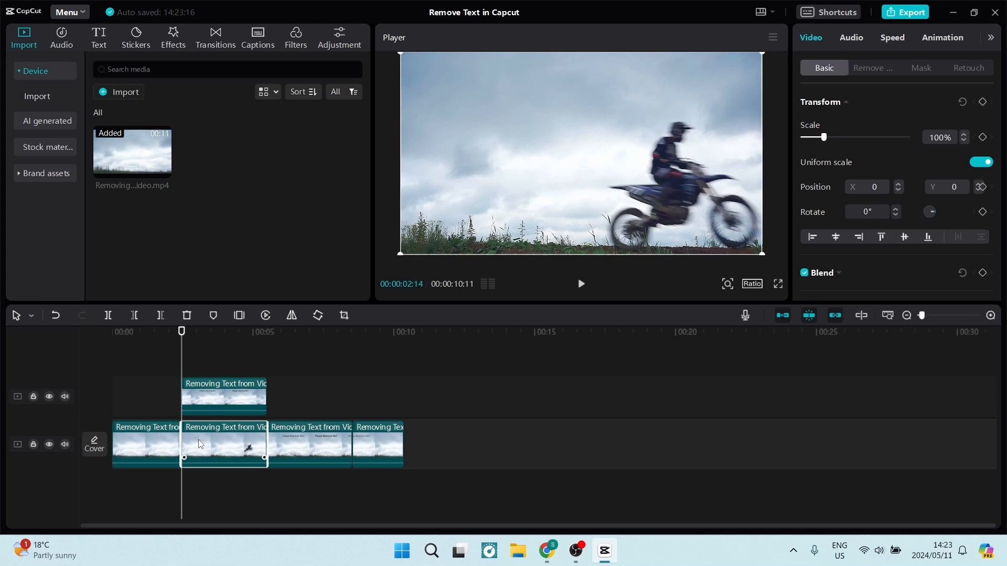
mouse_move(232, 458)
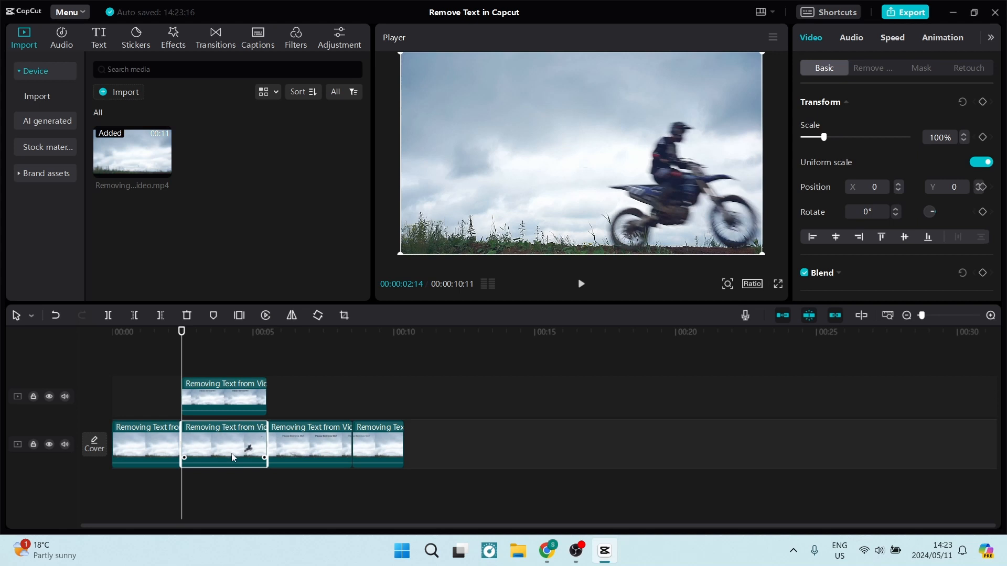
mouse_move(426, 75)
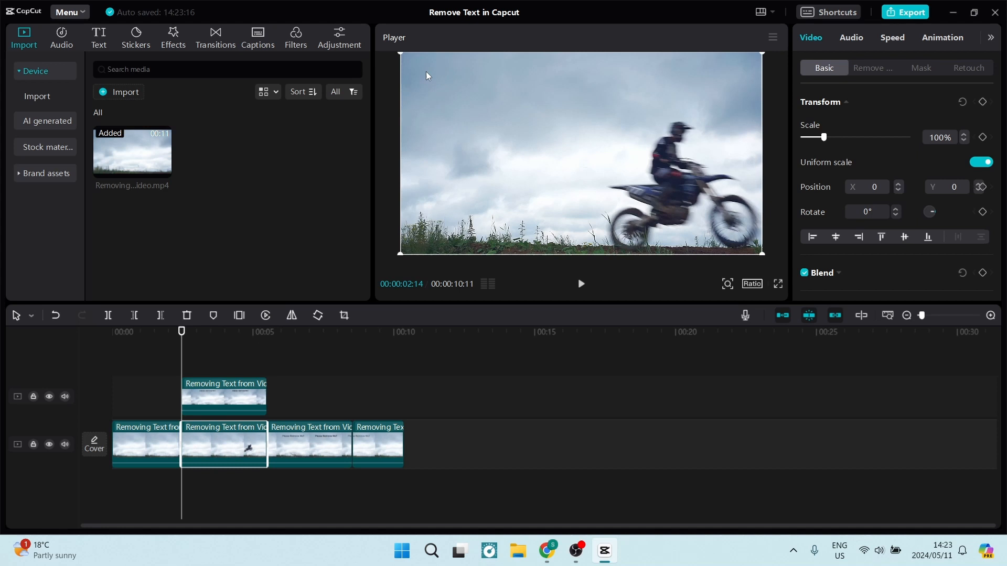
mouse_move(567, 159)
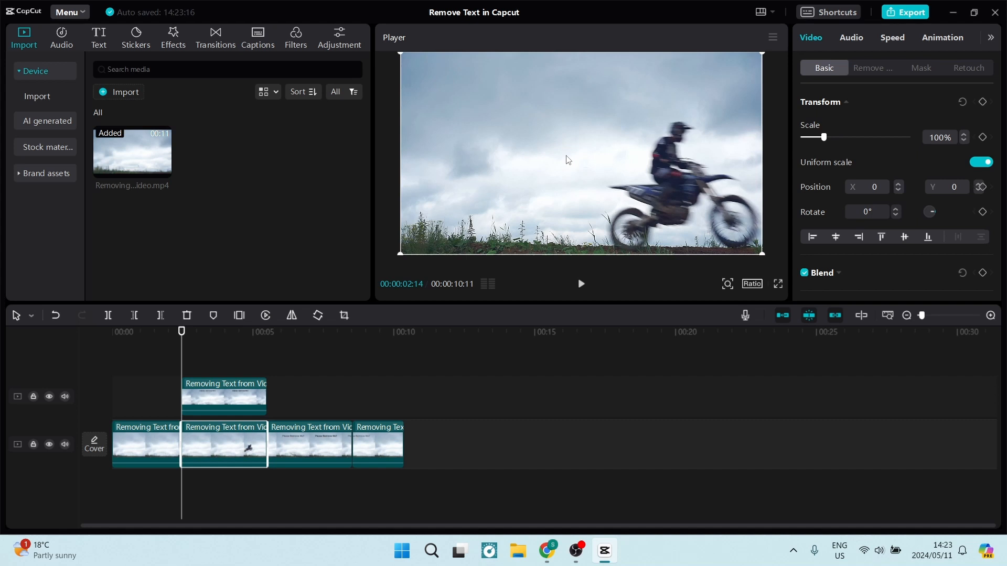
mouse_move(511, 199)
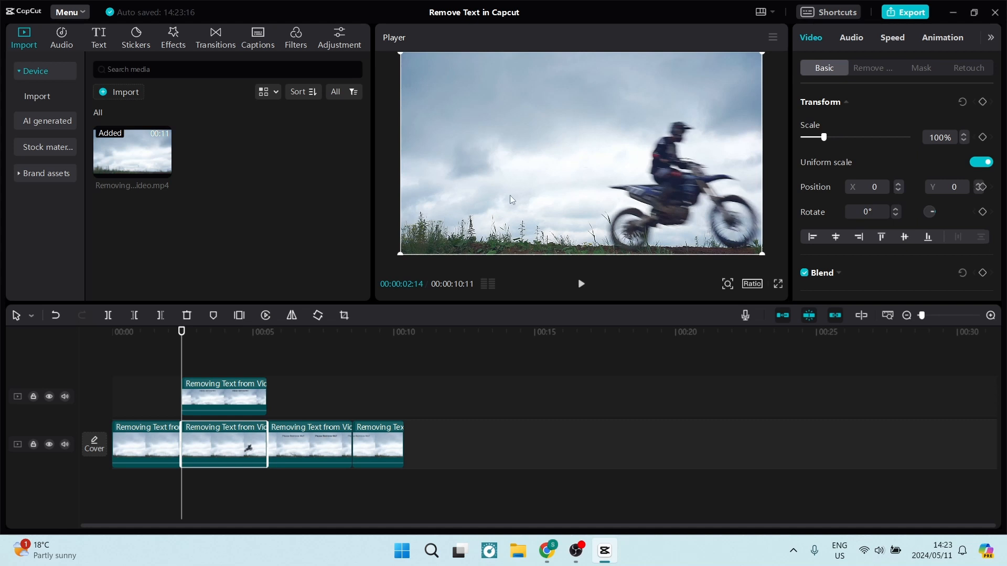
click(223, 395)
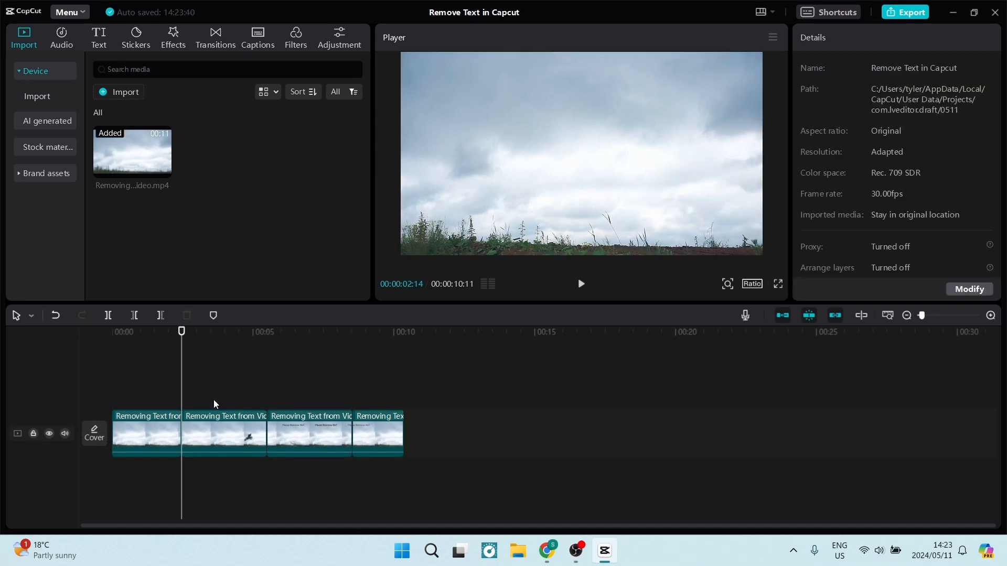
Place a video copy on an upper track over the third clip and preview it.
click(224, 434)
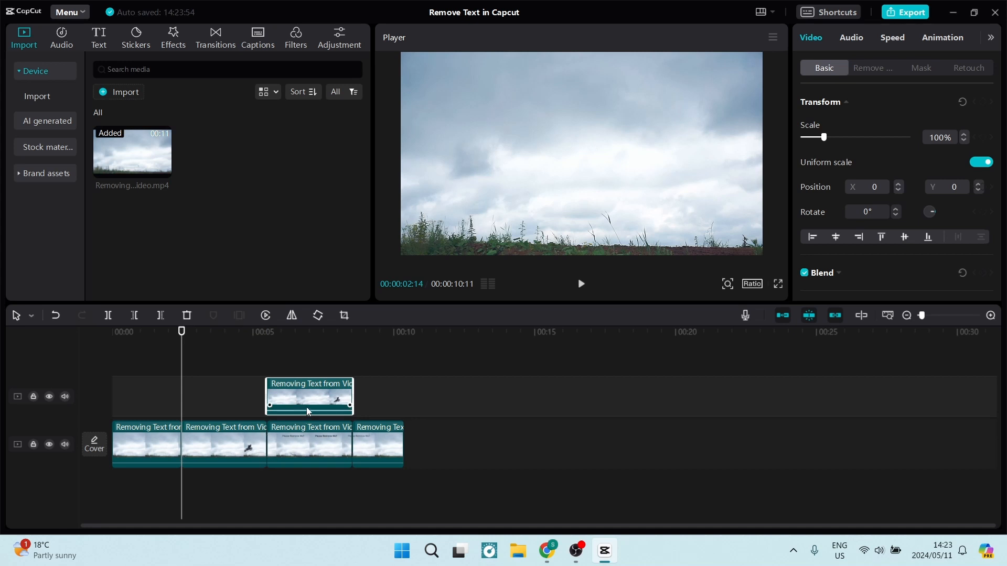
mouse_move(321, 390)
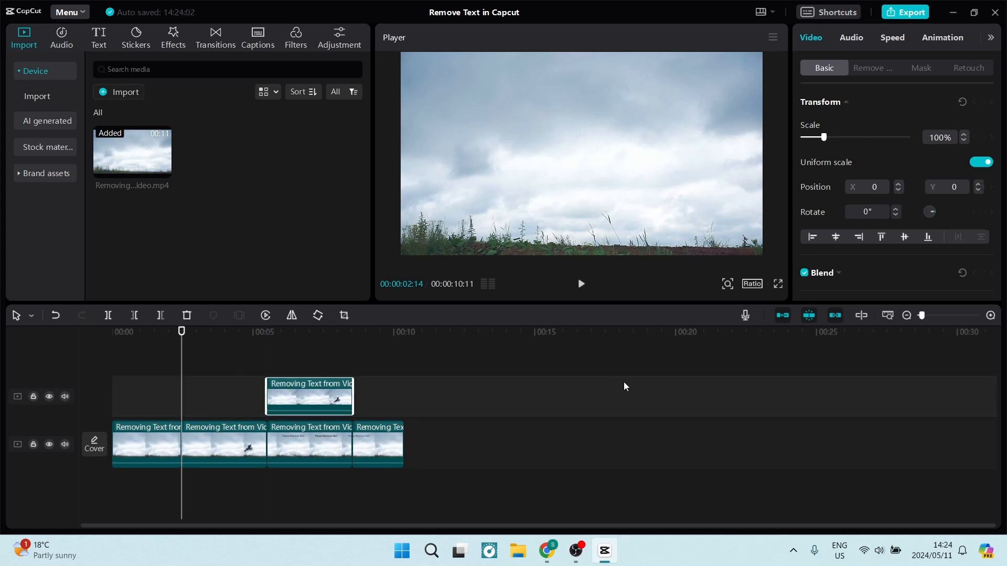
mouse_move(809, 315)
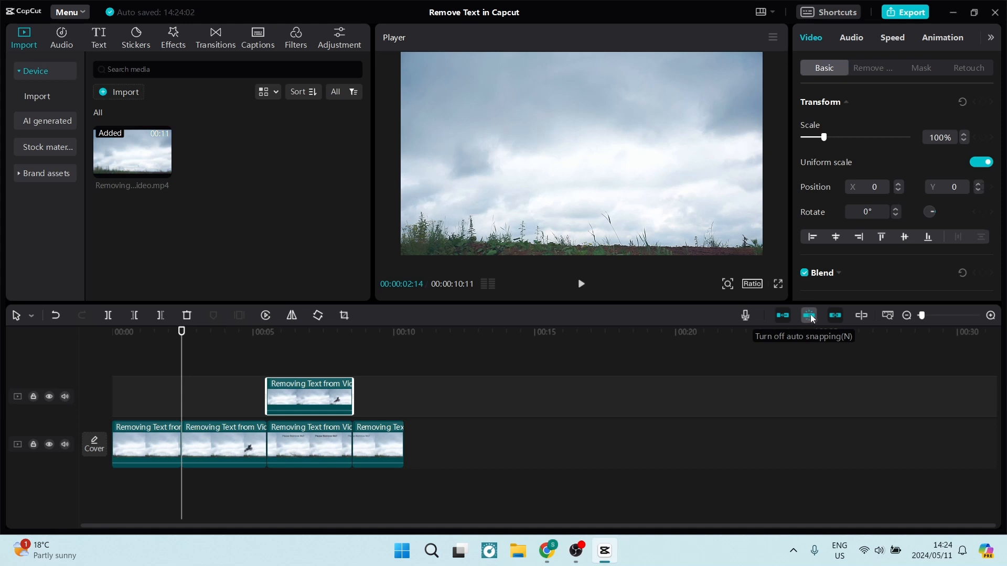
mouse_move(810, 323)
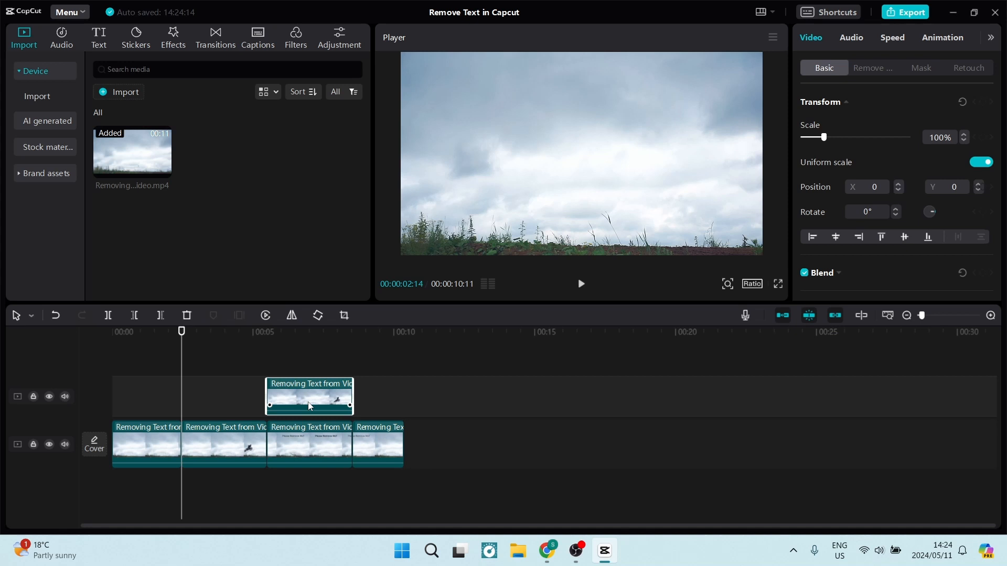
click(579, 283)
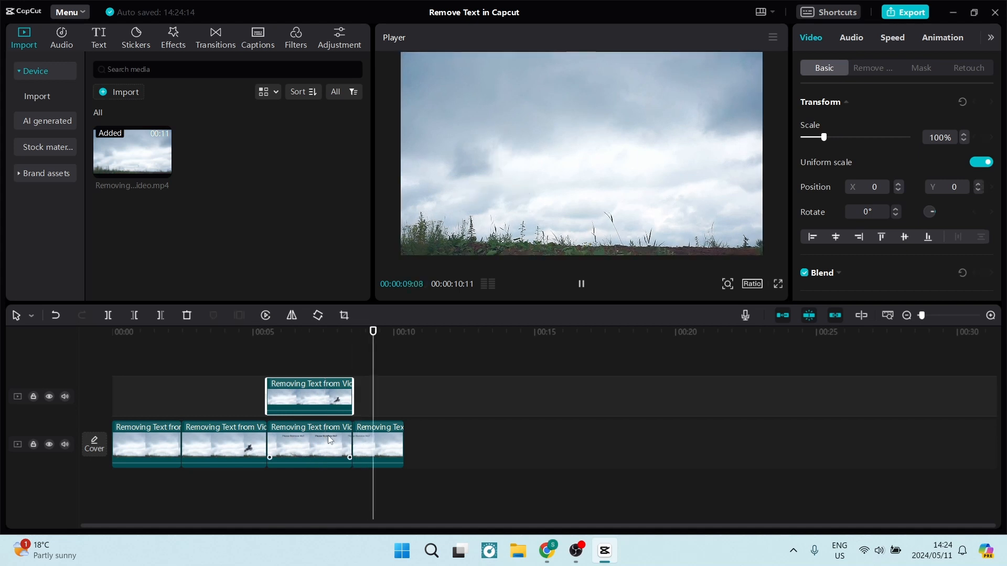
Stop playback and open the Resize/crop settings for the overlay clip.
click(580, 284)
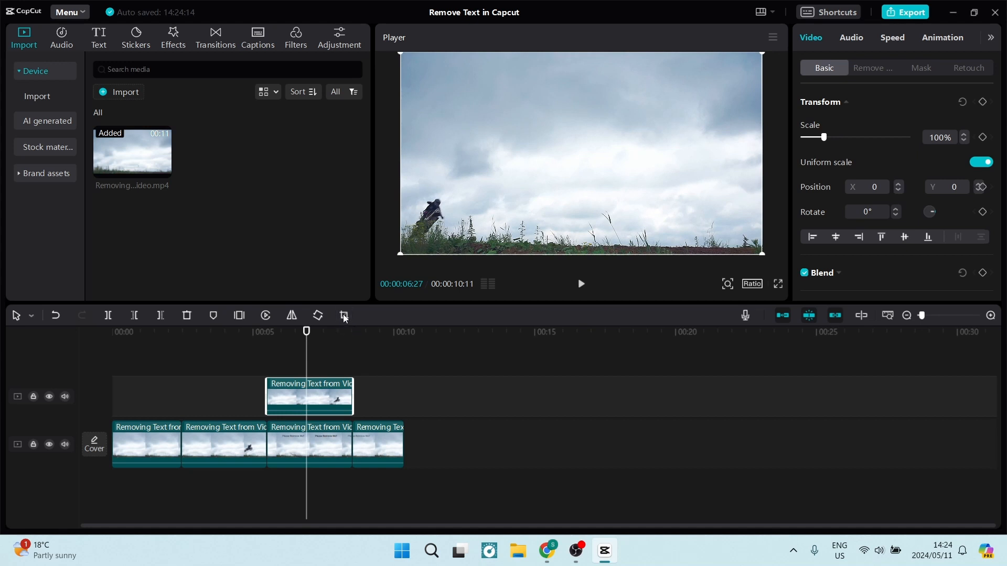
mouse_move(343, 315)
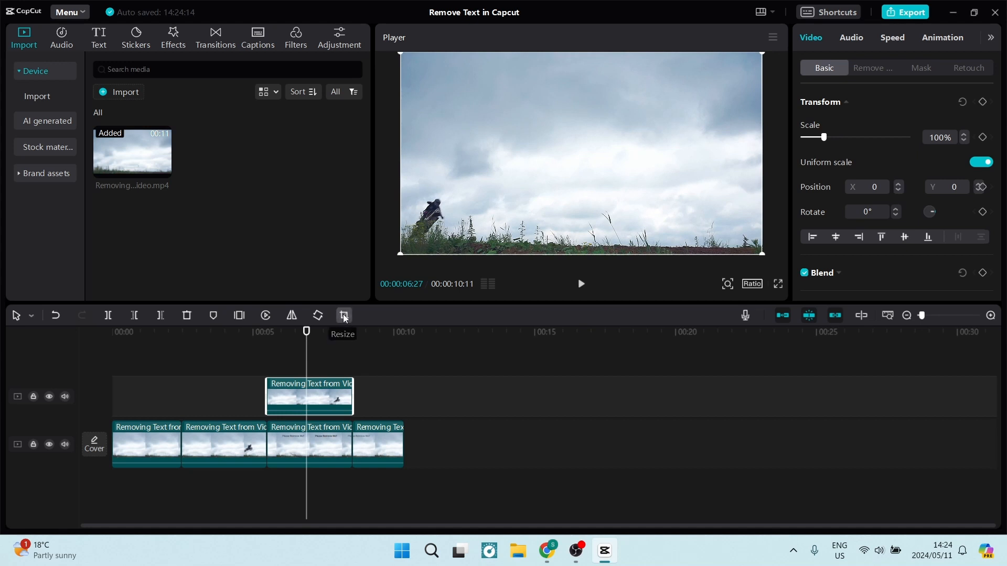
click(344, 315)
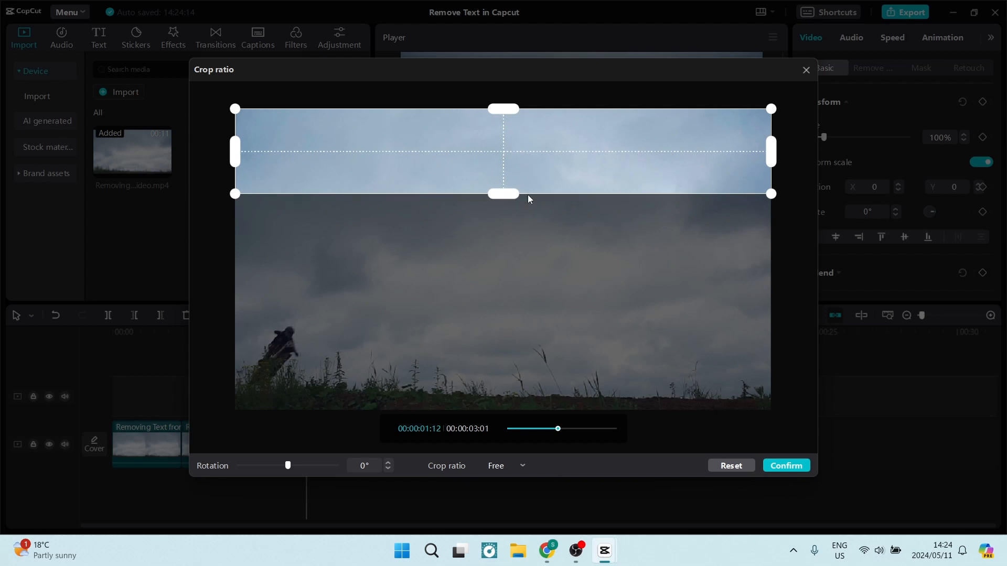
mouse_move(721, 432)
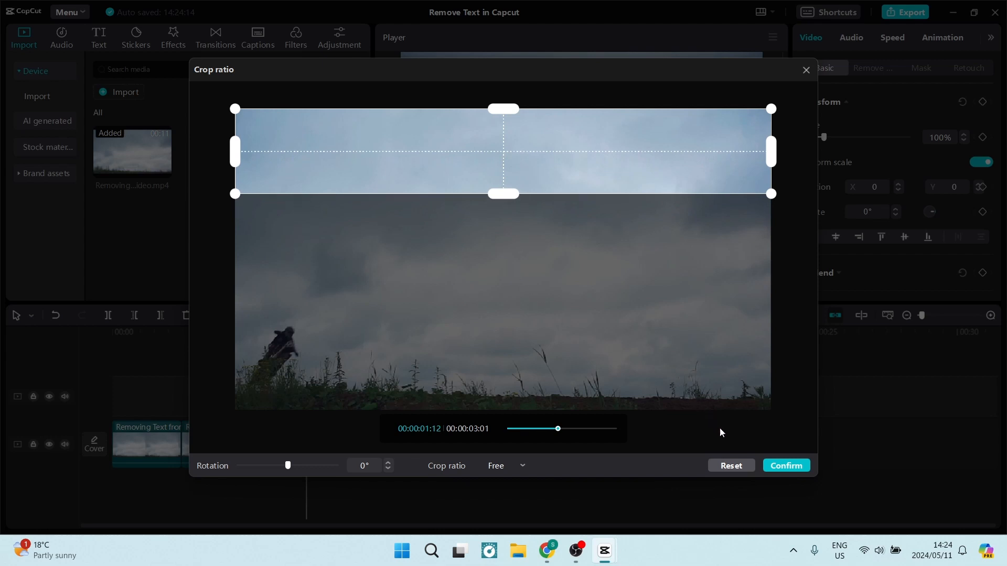
Confirm the crop, keeping only the top band of sky.
click(785, 466)
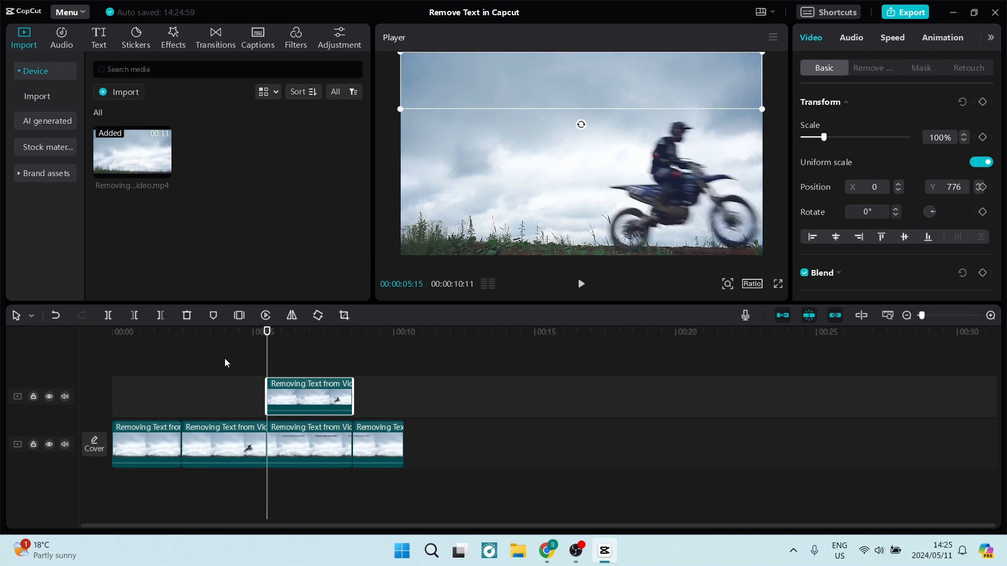
Deselect the sky-strip overlay by clicking an empty timeline area.
click(225, 346)
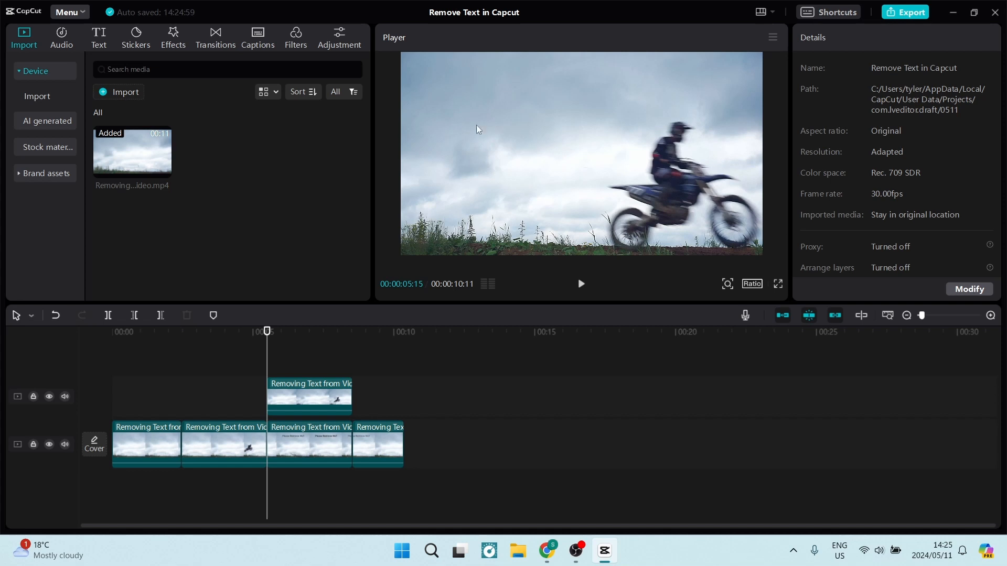
mouse_move(447, 249)
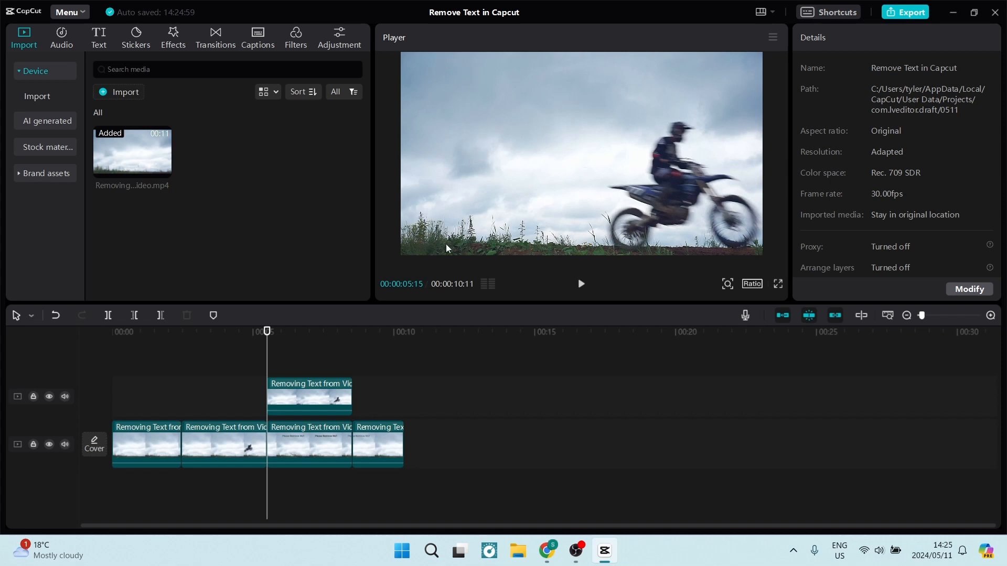
mouse_move(440, 106)
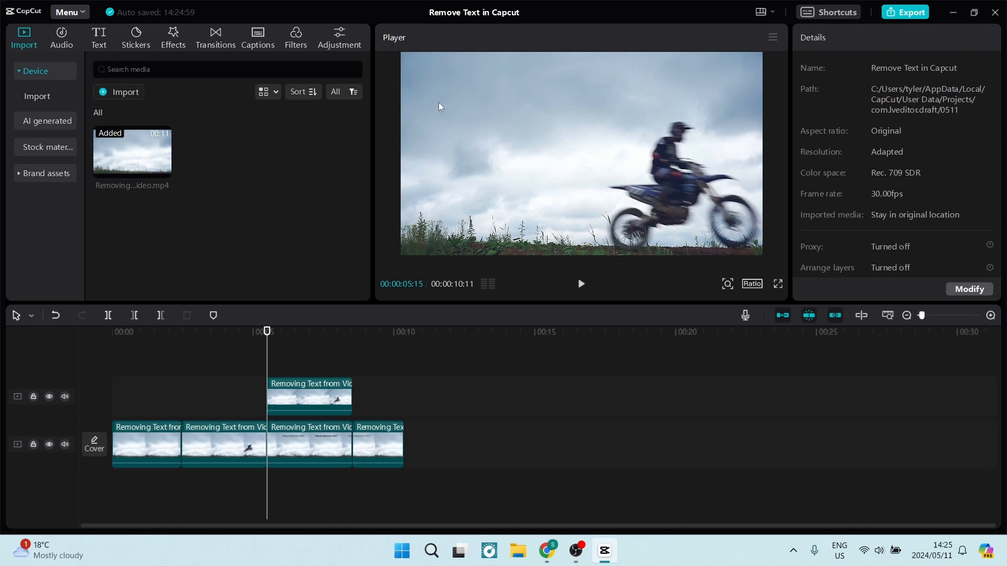
mouse_move(545, 119)
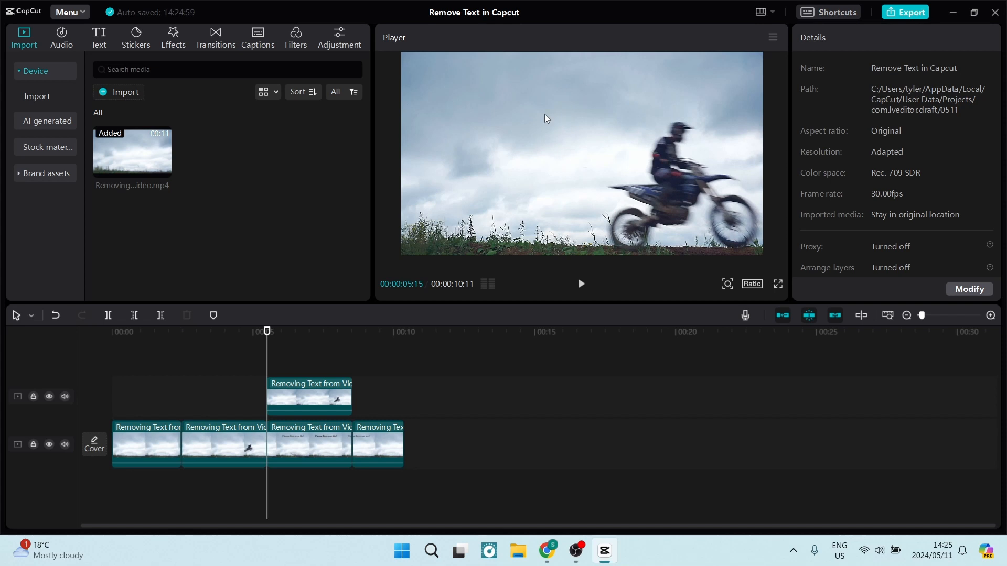
mouse_move(509, 143)
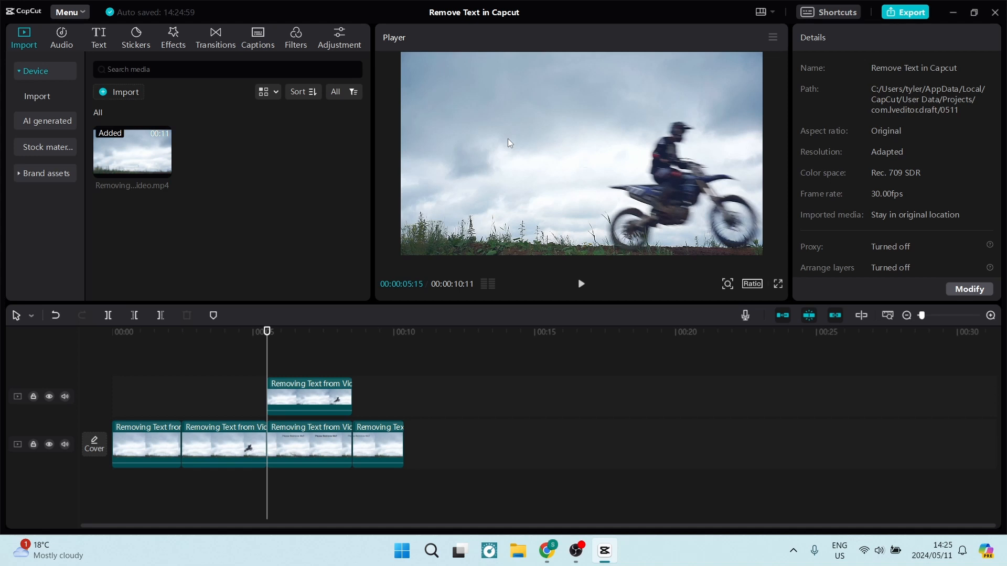
click(580, 283)
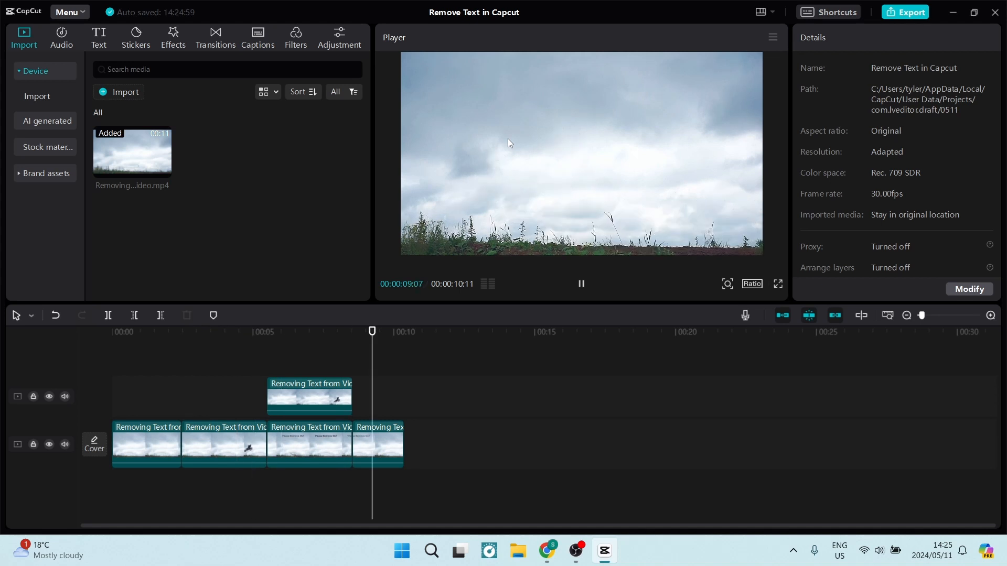
click(580, 283)
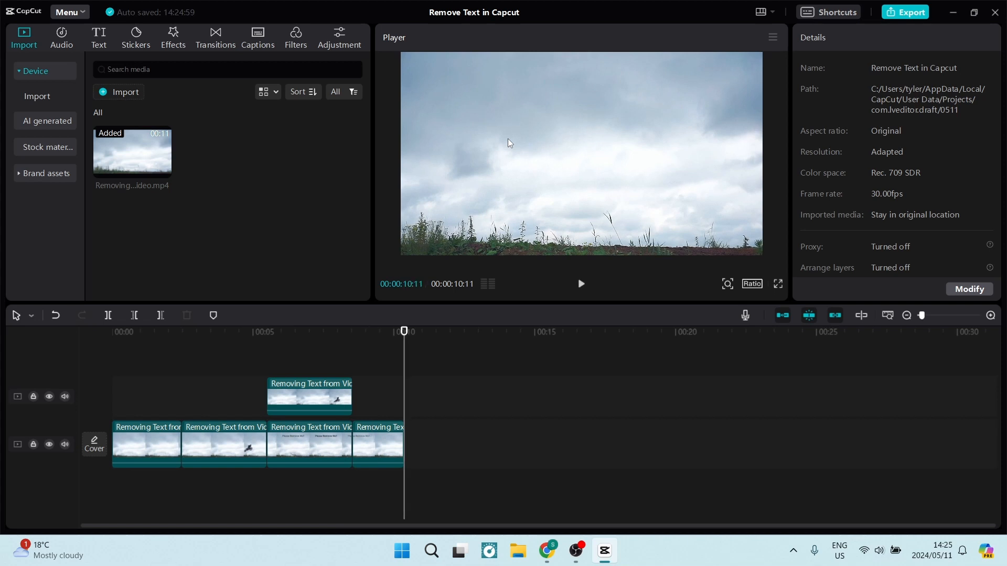